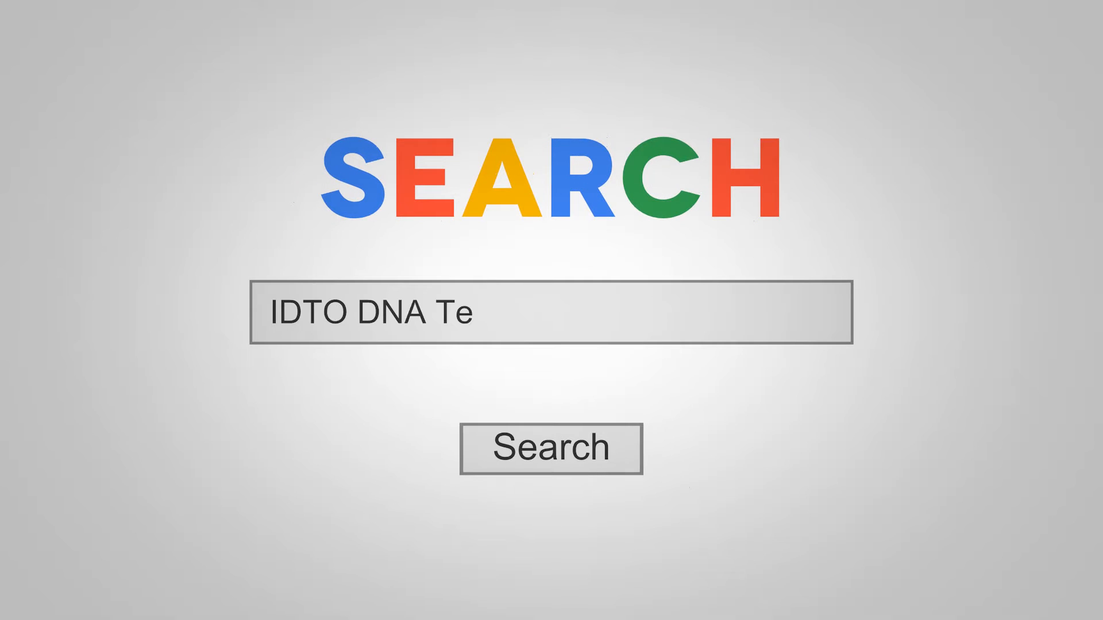
# Complete the query 'IDTO DNA Testing Customer Reviews' and submit the search
pyautogui.write('sting Customer Reviews')
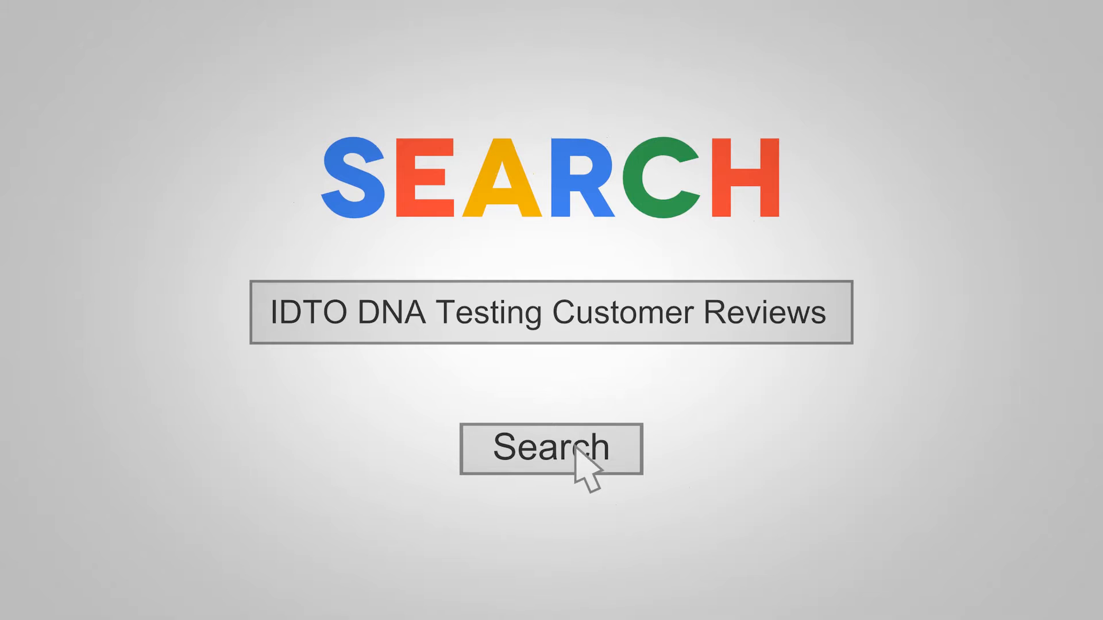
pyautogui.click(554, 448)
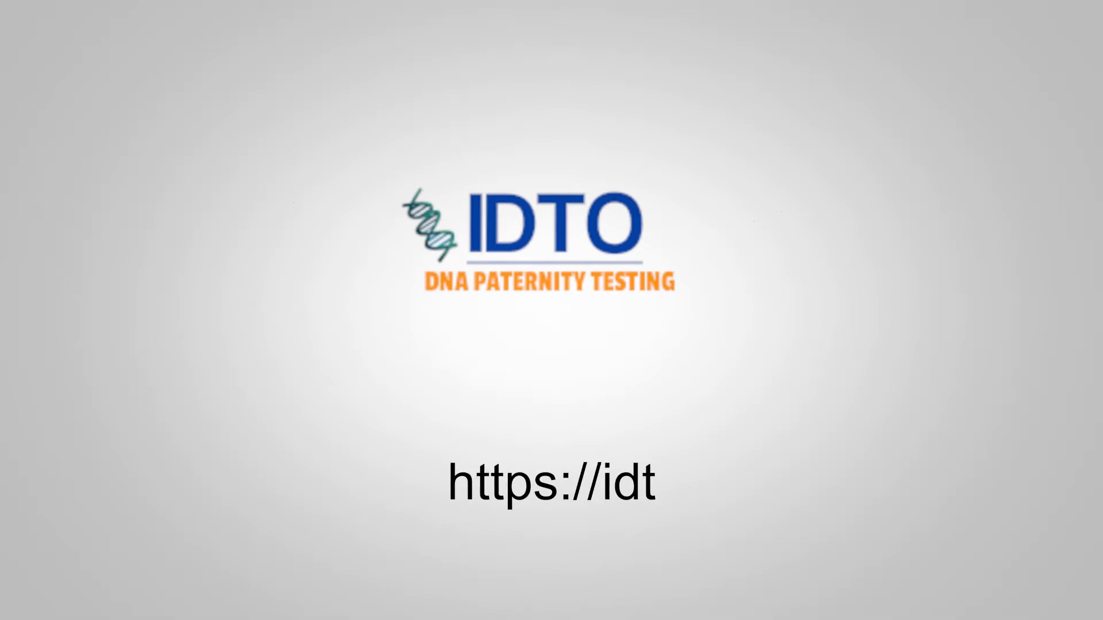